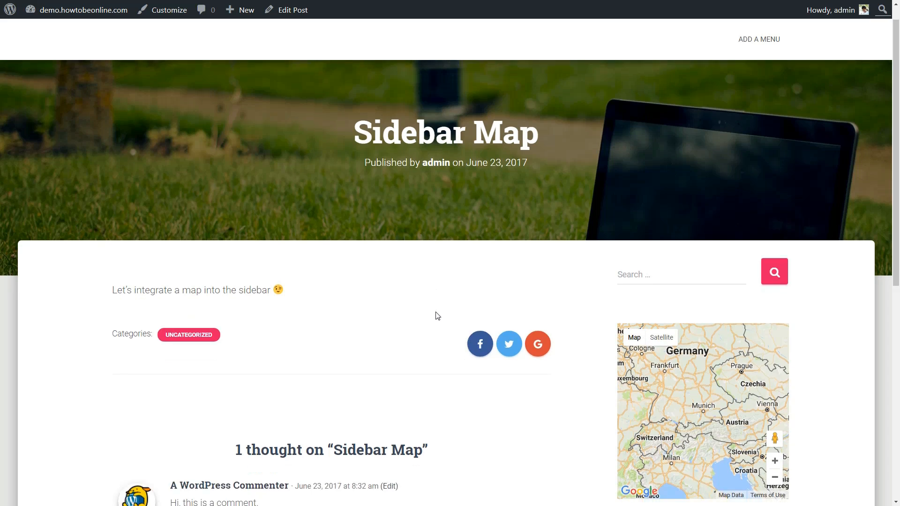
Install and activate the Google Maps Plugin by Intergeo, then follow its API key link
{"action": "scroll", "scroll_direction": "down", "scroll_amount": 3}
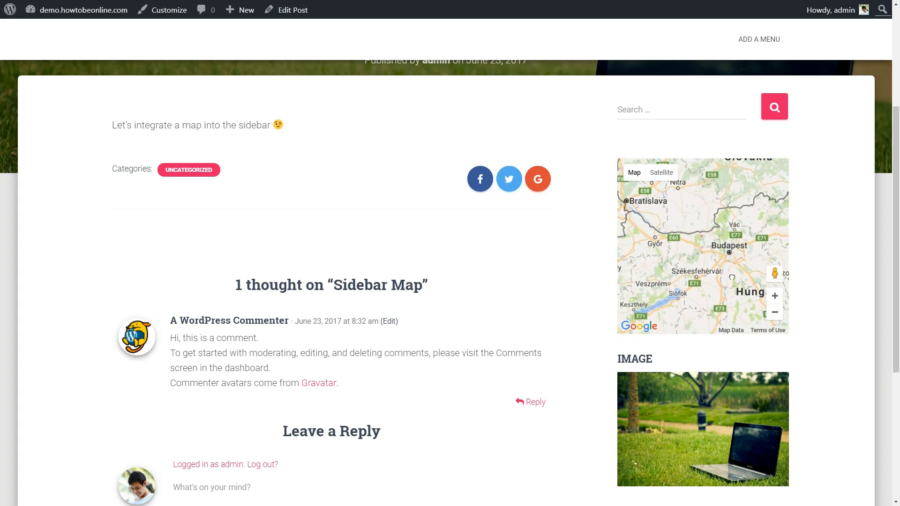
{"action": "left_click", "coordinate": [454, 132]}
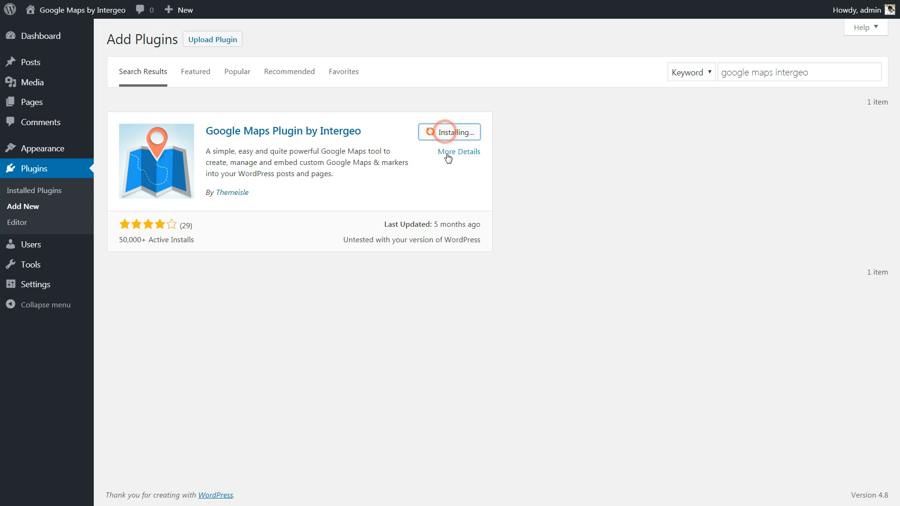
{"action": "left_click", "coordinate": [458, 132]}
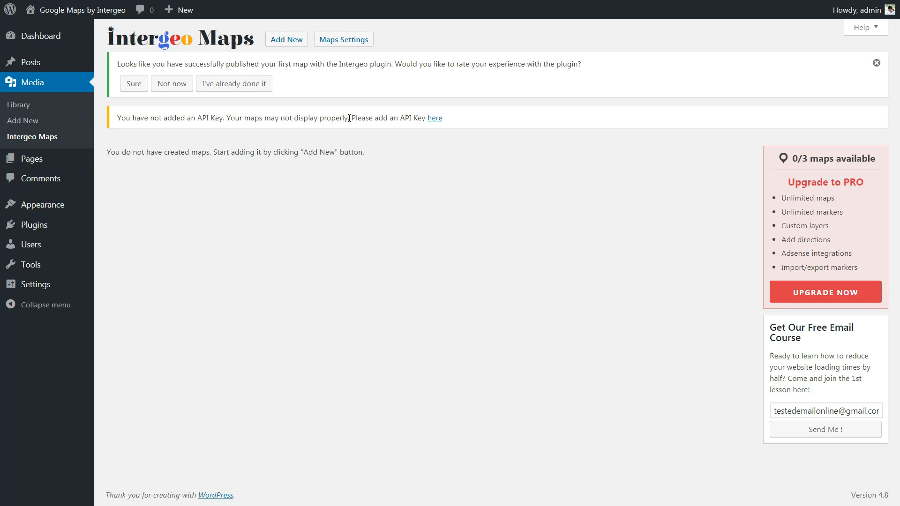
{"action": "left_click", "coordinate": [434, 118]}
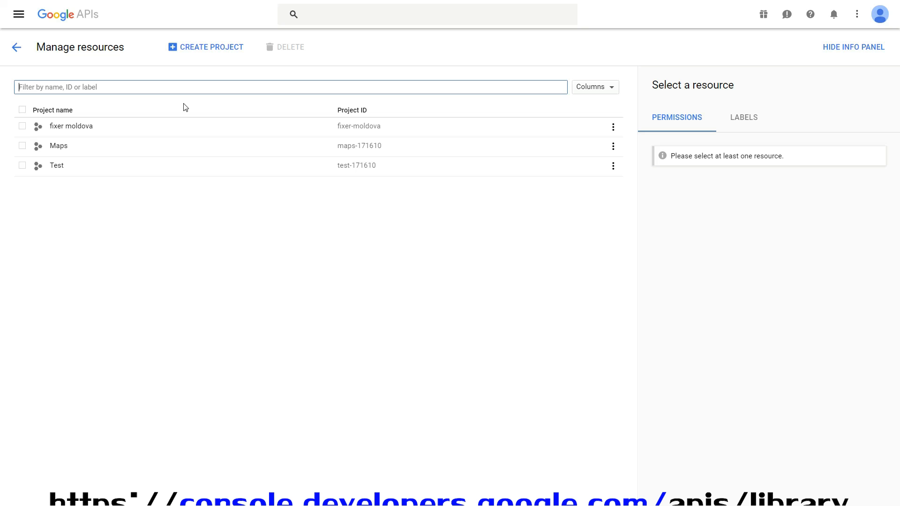
Create a Google APIs project named Google Maps and switch to it
{"action": "left_click", "coordinate": [205, 47]}
{"action": "type", "text": "G"}
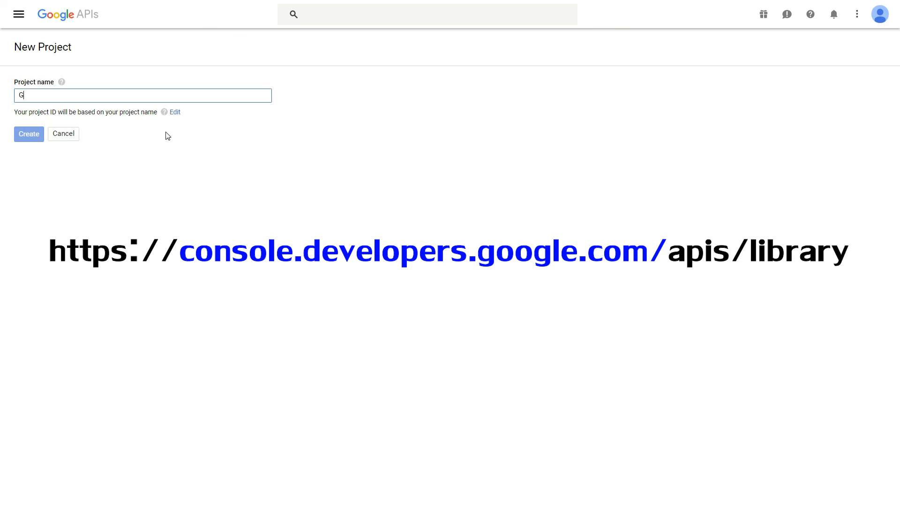
{"action": "type", "text": "oogle Maps"}
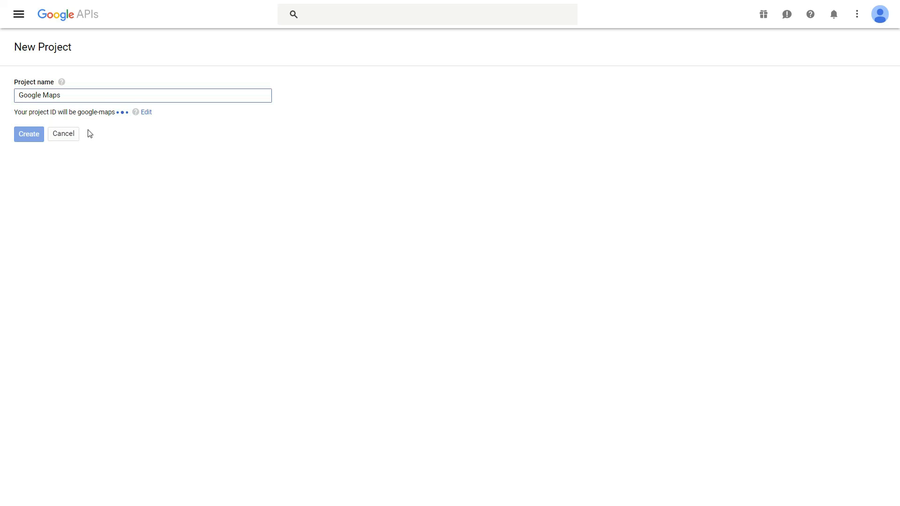
{"action": "left_click", "coordinate": [29, 134]}
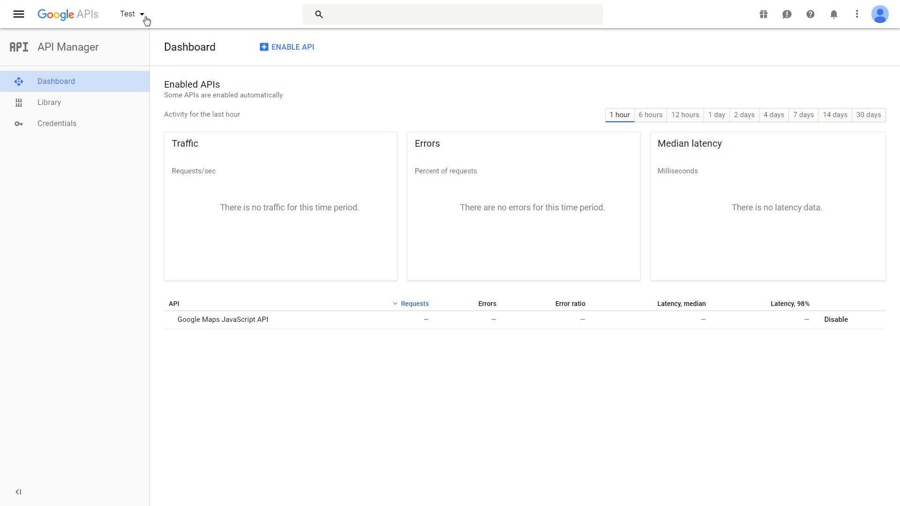
{"action": "left_click", "coordinate": [131, 14]}
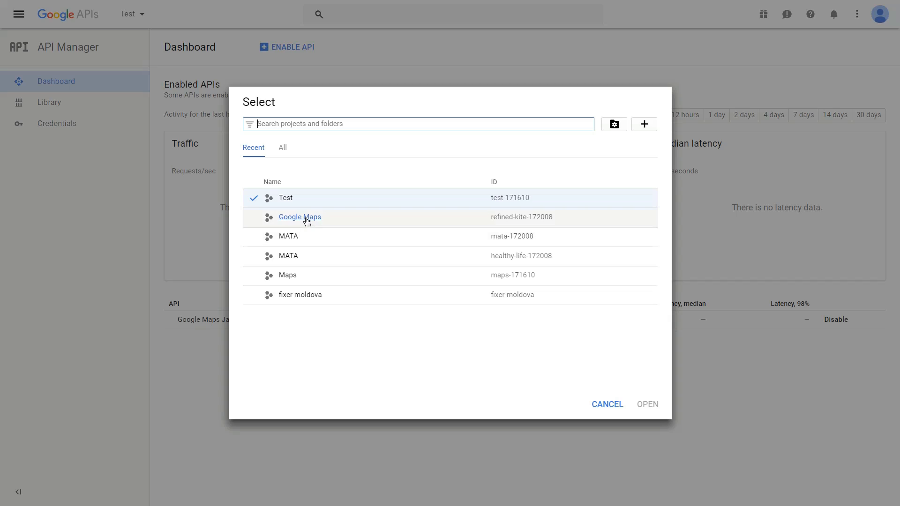
{"action": "left_click", "coordinate": [299, 216]}
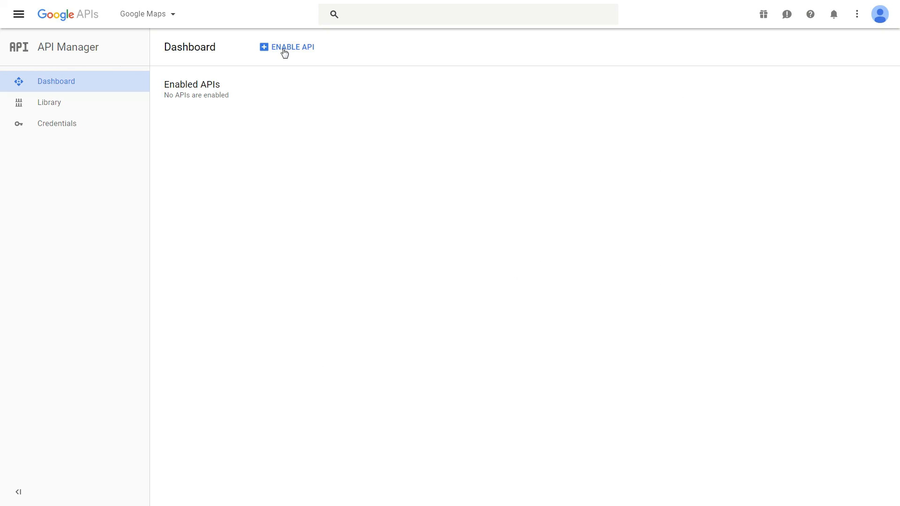
Enable the Google Maps JavaScript API from the API library
{"action": "left_click", "coordinate": [292, 47]}
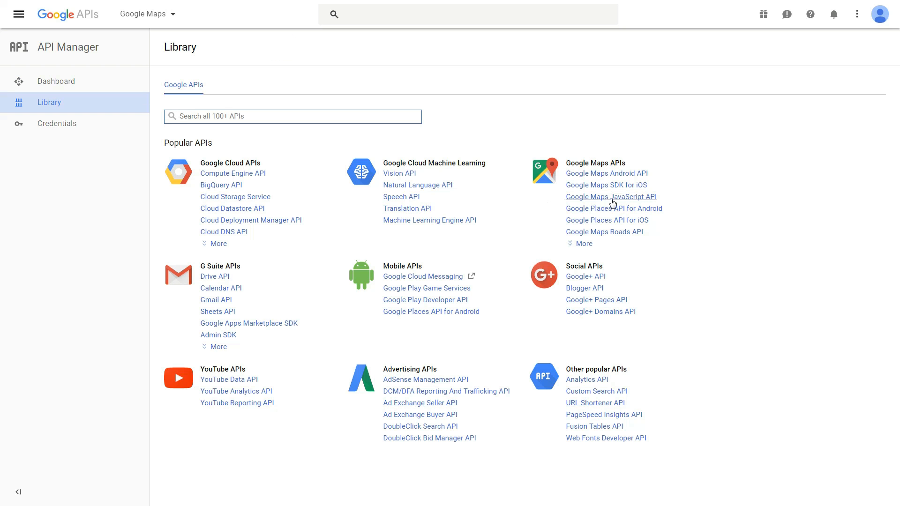
{"action": "left_click", "coordinate": [610, 197]}
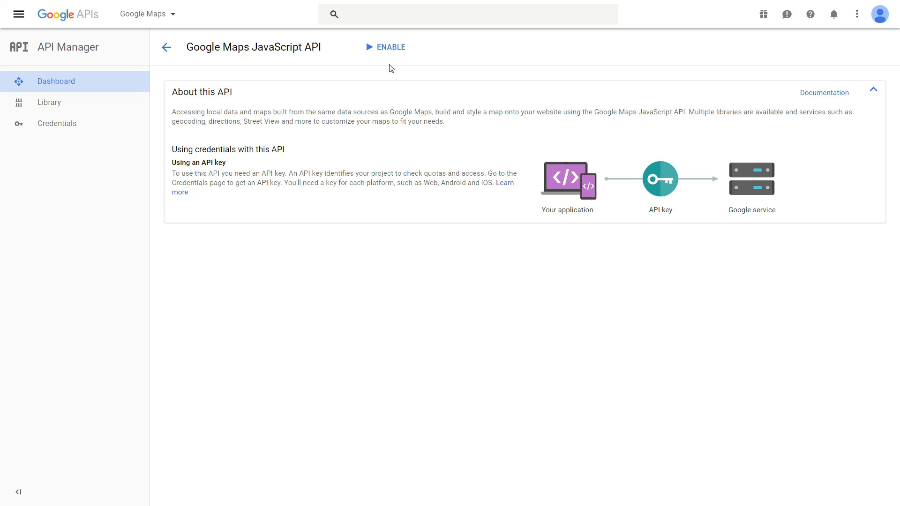
{"action": "left_click", "coordinate": [385, 47]}
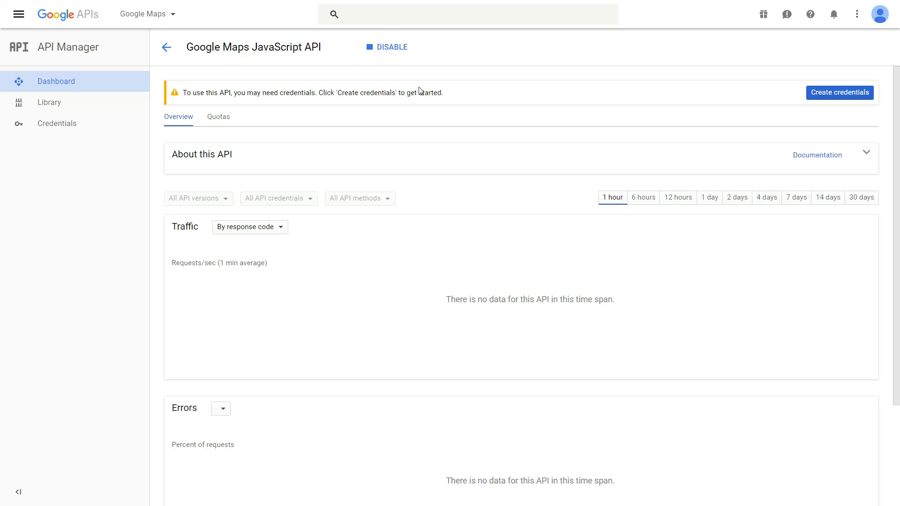
Generate the credentials the Maps JavaScript API needs and copy the resulting API key
{"action": "left_click", "coordinate": [57, 123]}
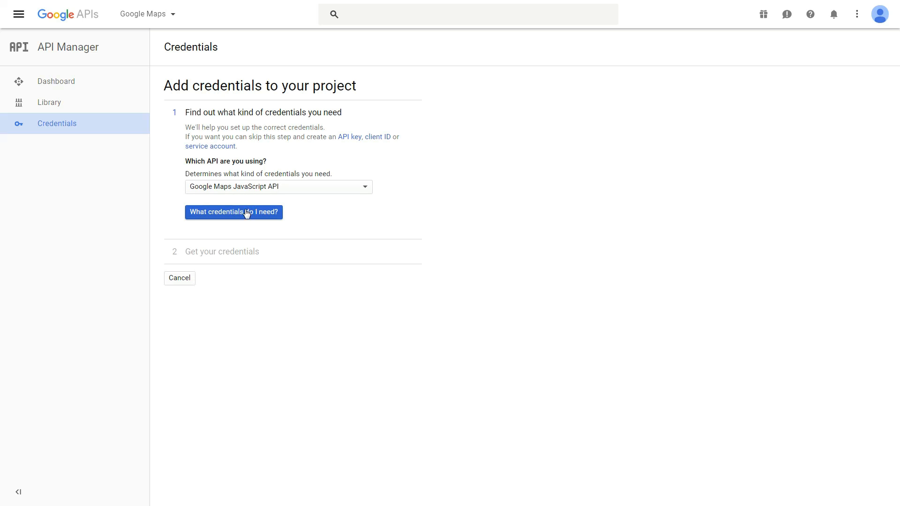
{"action": "left_click", "coordinate": [233, 212]}
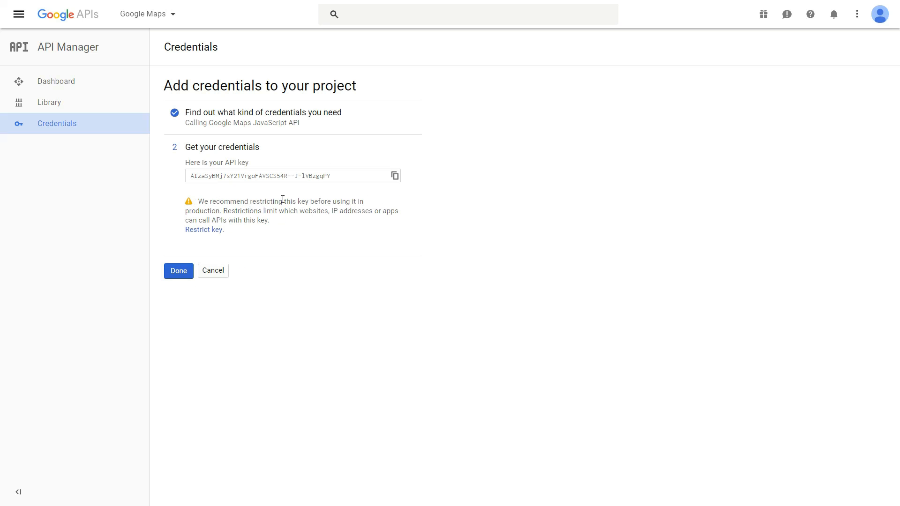
{"action": "triple_click", "coordinate": [260, 175]}
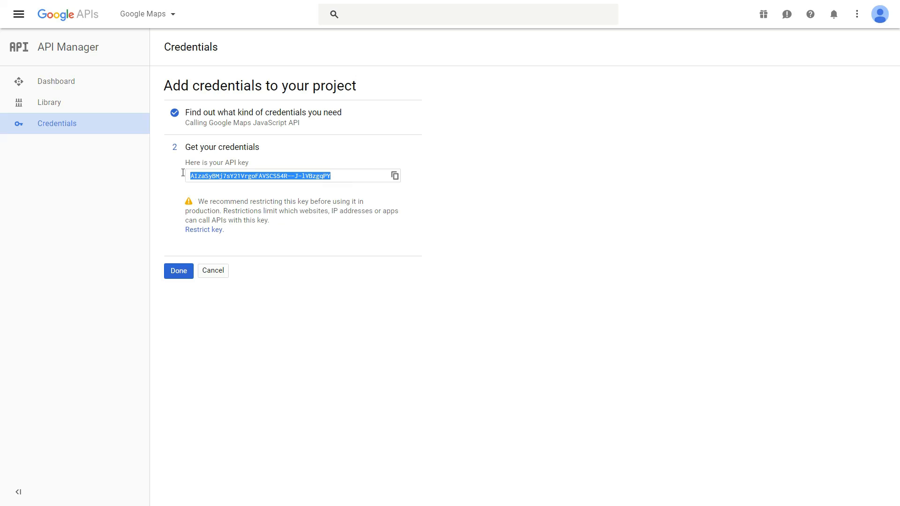
{"action": "left_click", "coordinate": [240, 178]}
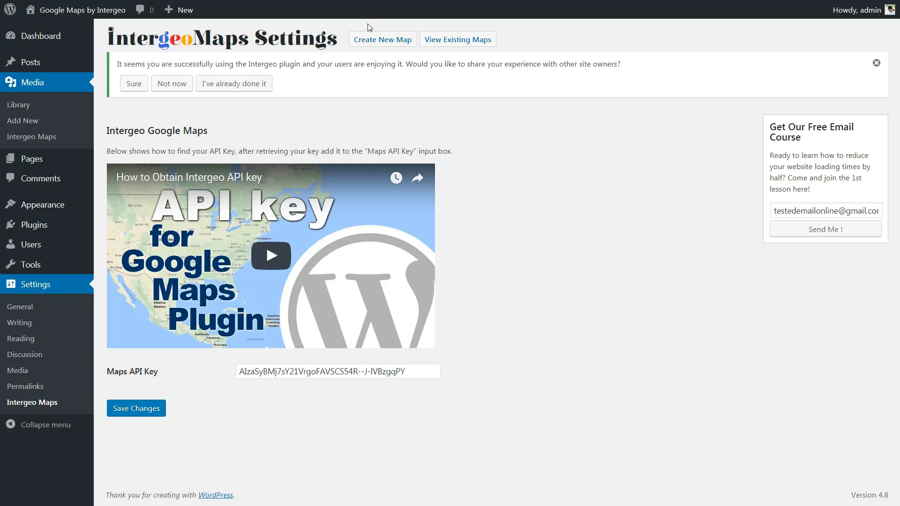
Save the pasted Maps API Key in the Intergeo Maps settings
{"action": "left_click", "coordinate": [40, 36]}
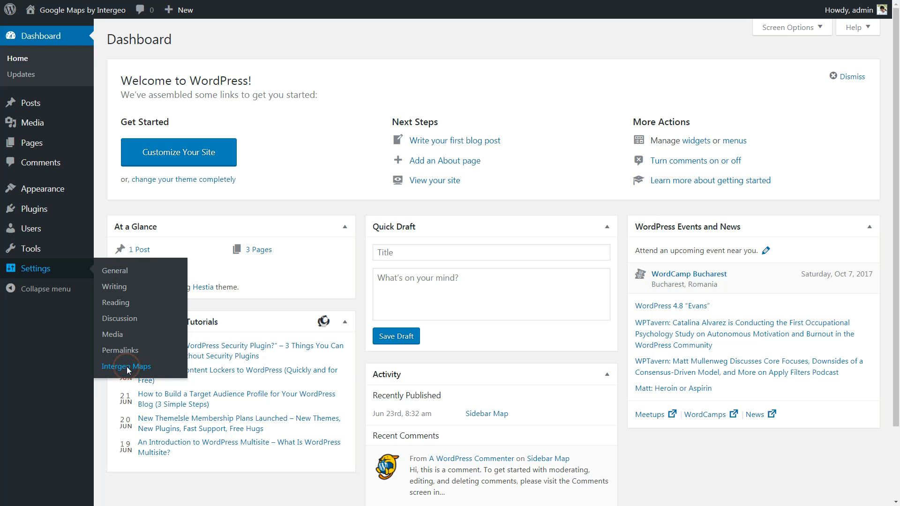
Start a new map from the empty Intergeo Maps overview
{"action": "left_click", "coordinate": [126, 366]}
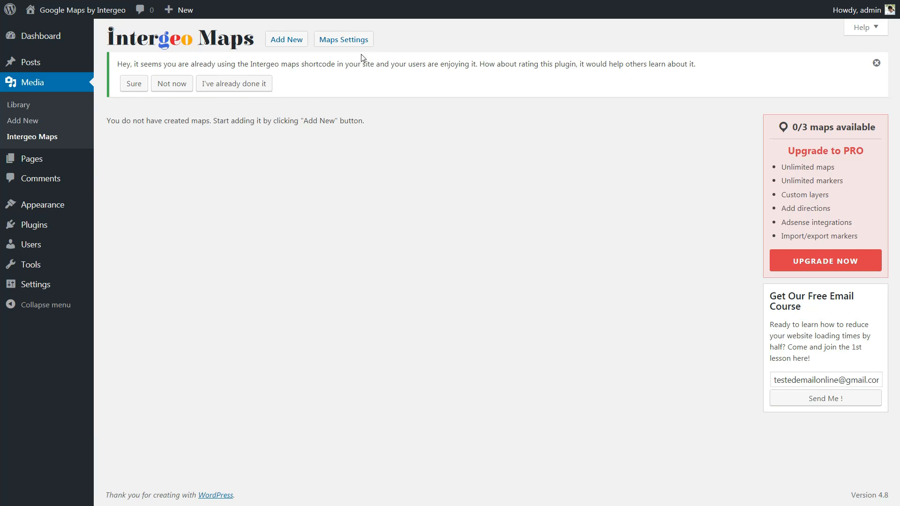
{"action": "left_click", "coordinate": [287, 40]}
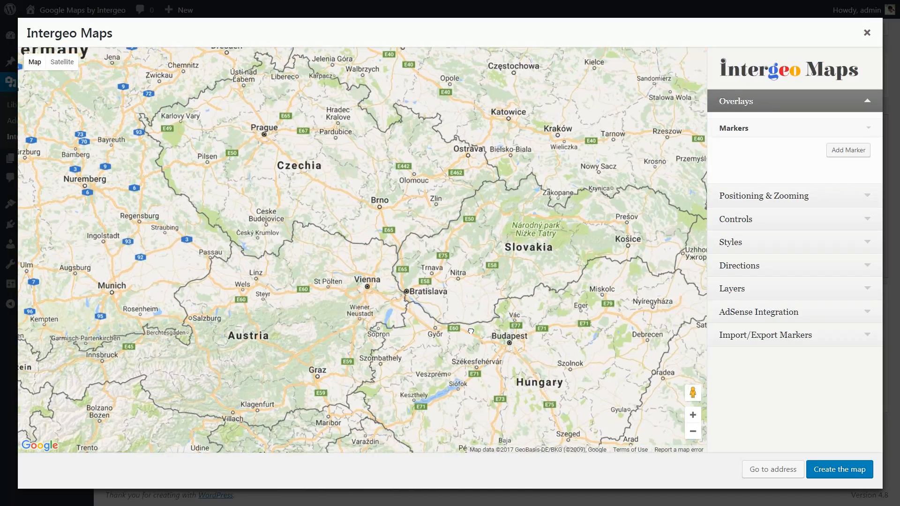
Add markers to the map, the first described as 'Testing Position'
{"action": "left_click", "coordinate": [847, 150]}
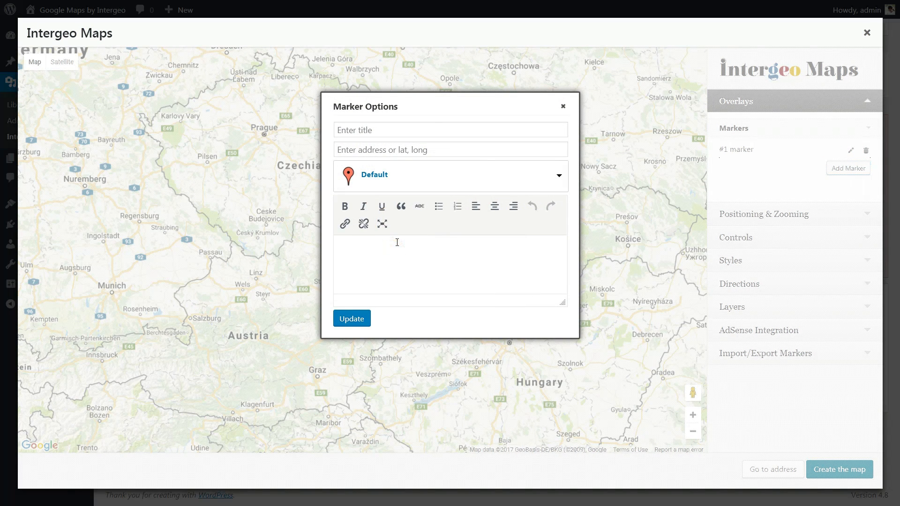
{"action": "type", "text": "Testing"}
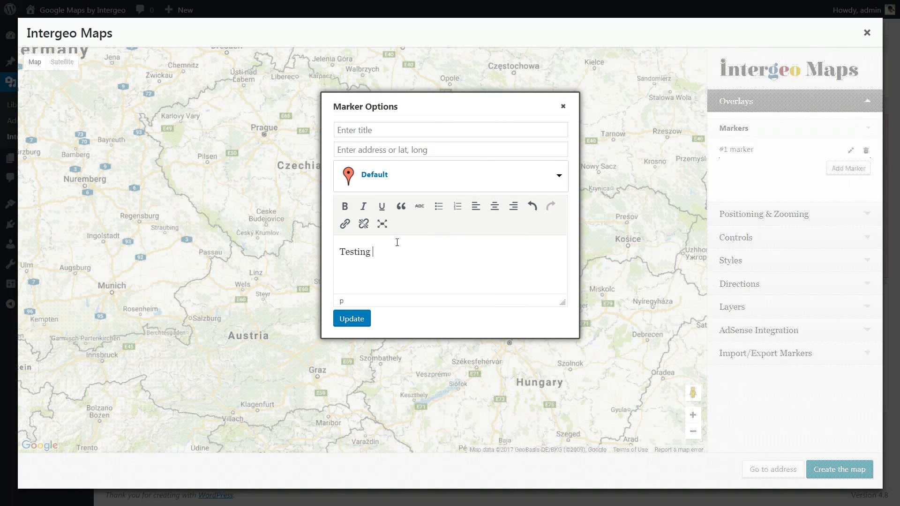
{"action": "type", "text": "Position"}
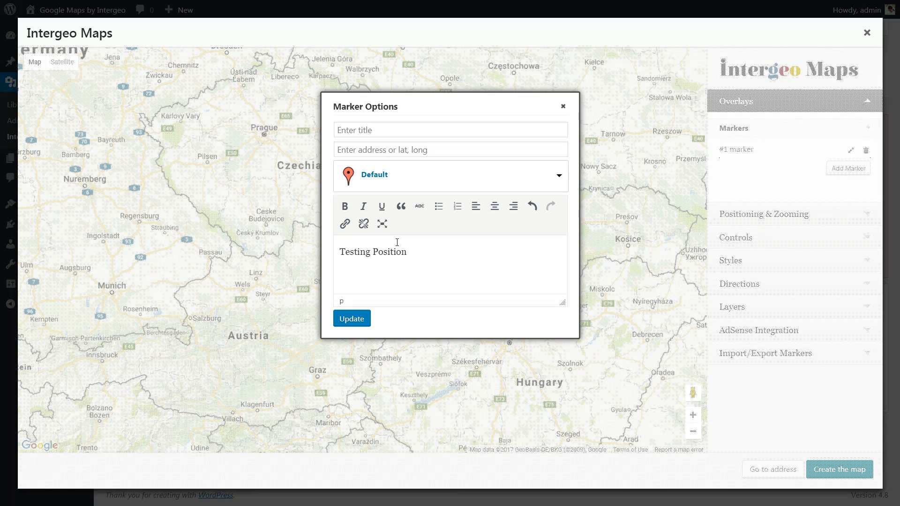
{"action": "left_click", "coordinate": [351, 318]}
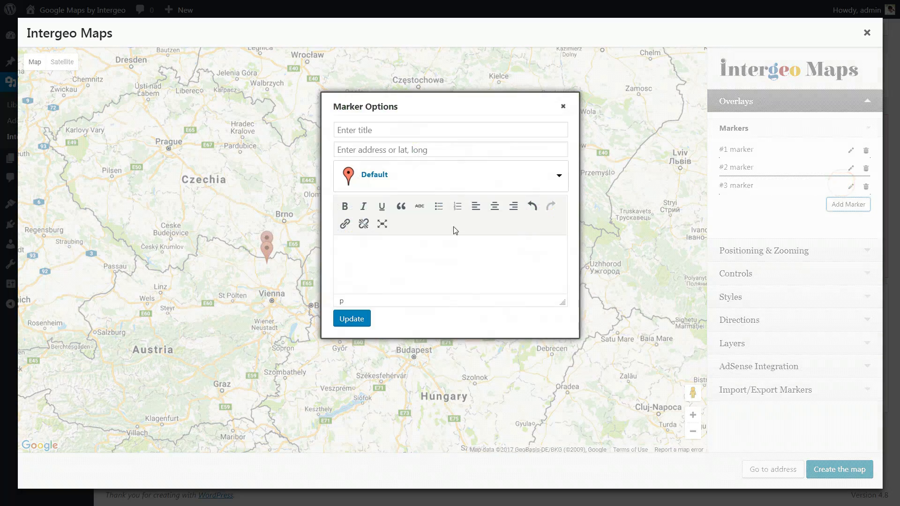
{"action": "left_click", "coordinate": [357, 316]}
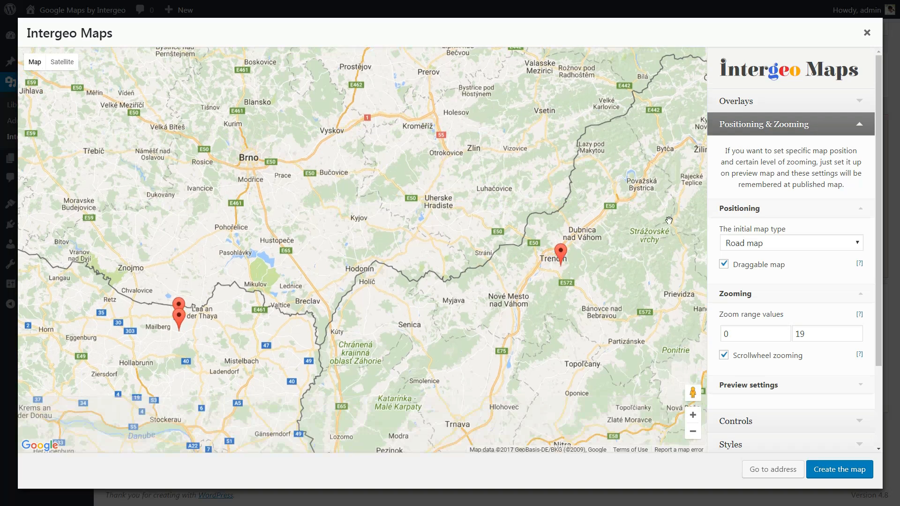
{"action": "mouse_move", "coordinate": [871, 255]}
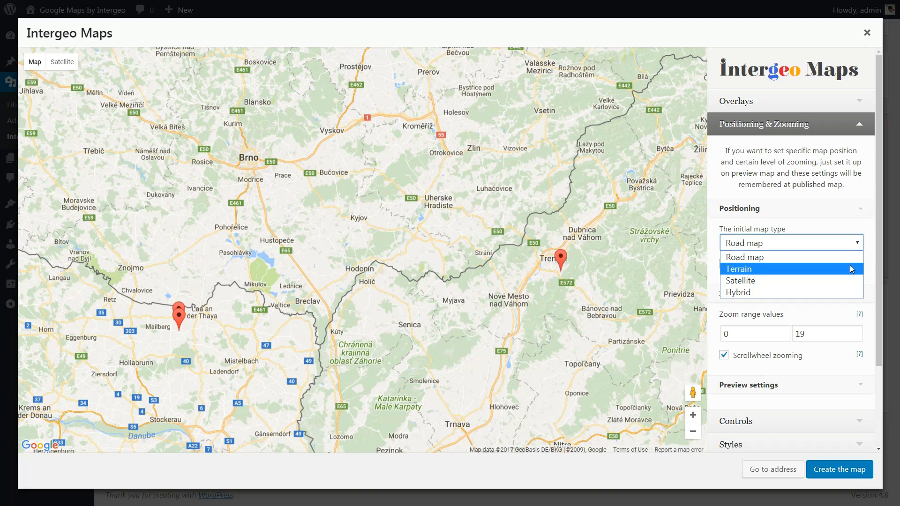
Review the Positioning & Zooming settings, with Terrain as the initial map type
{"action": "left_click", "coordinate": [738, 269]}
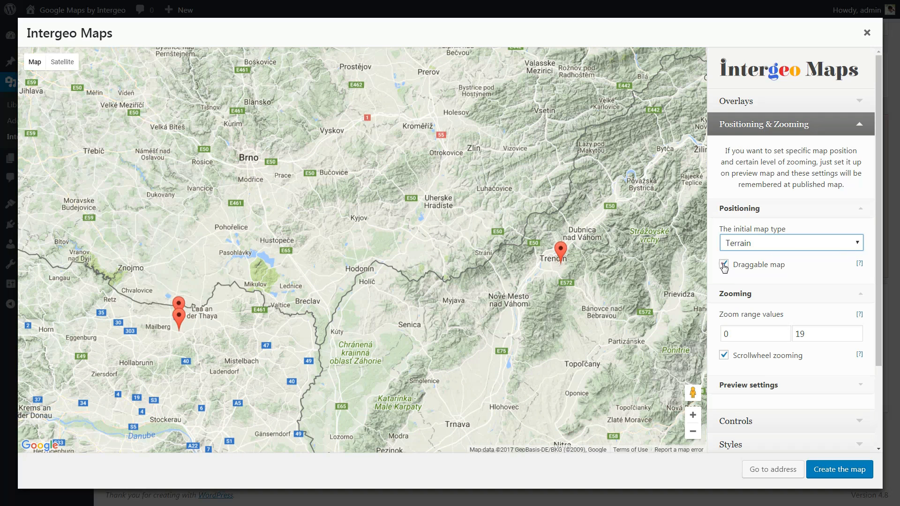
{"action": "left_click", "coordinate": [740, 208]}
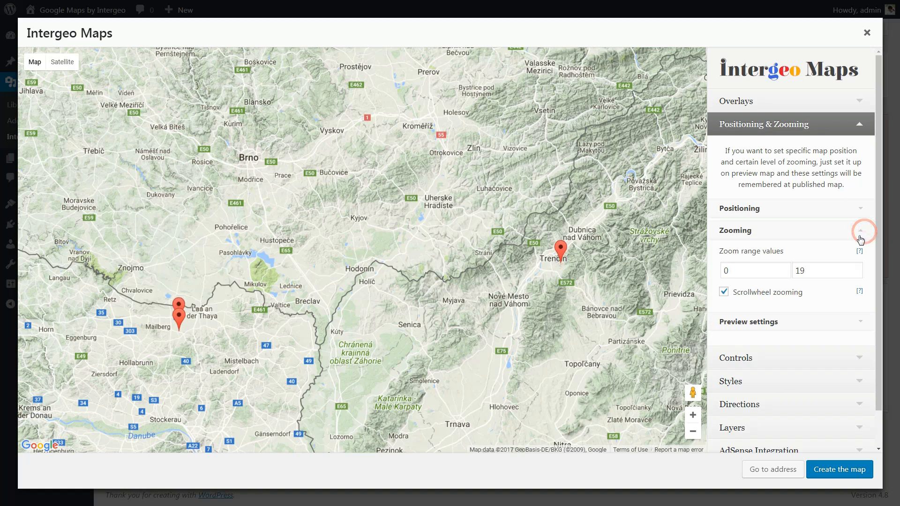
{"action": "left_click", "coordinate": [724, 293]}
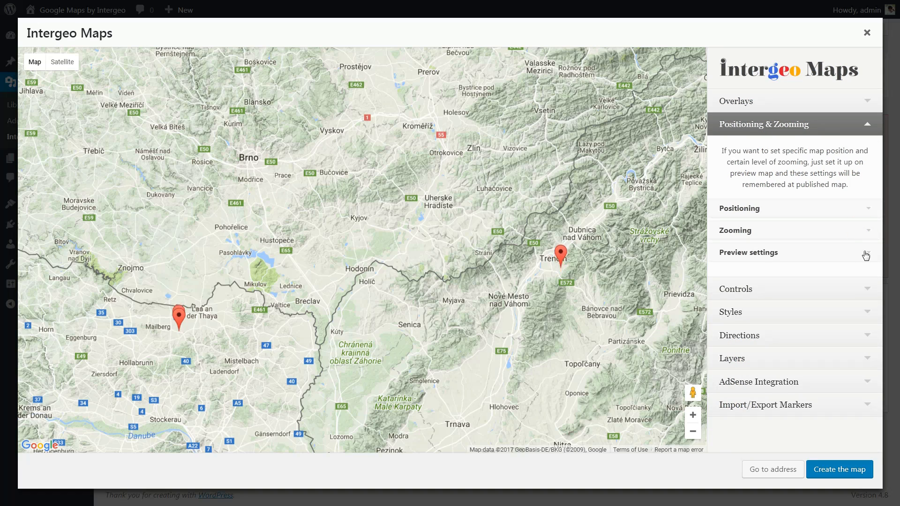
{"action": "left_click", "coordinate": [748, 252]}
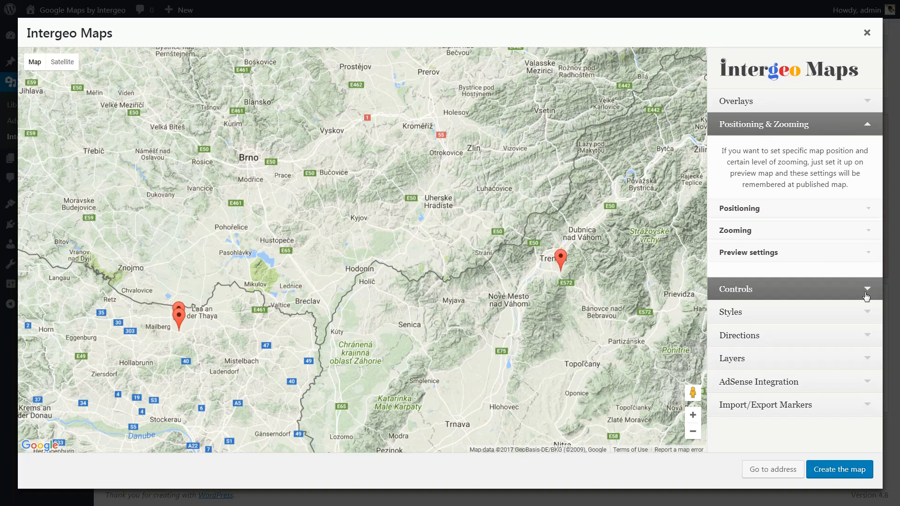
Review the Controls section including the enabled Street View control, then reach the Styles options
{"action": "left_click", "coordinate": [736, 289]}
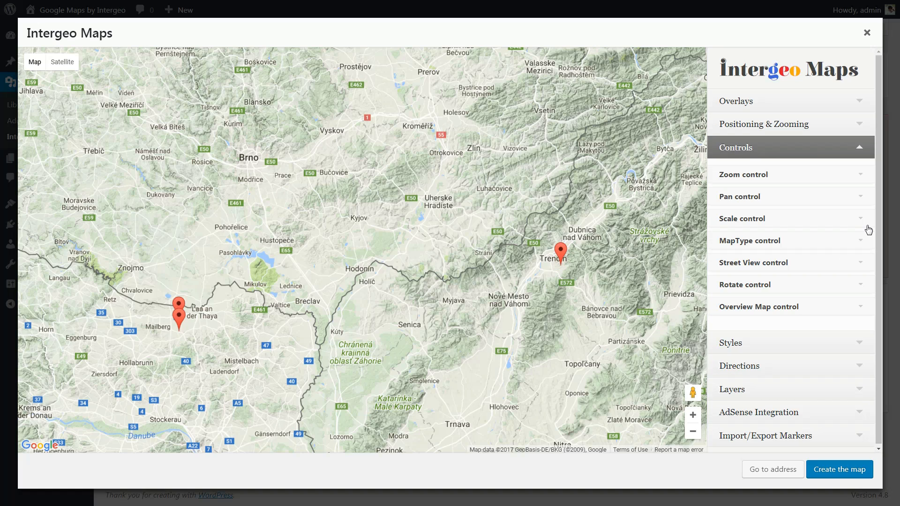
{"action": "left_click", "coordinate": [743, 174]}
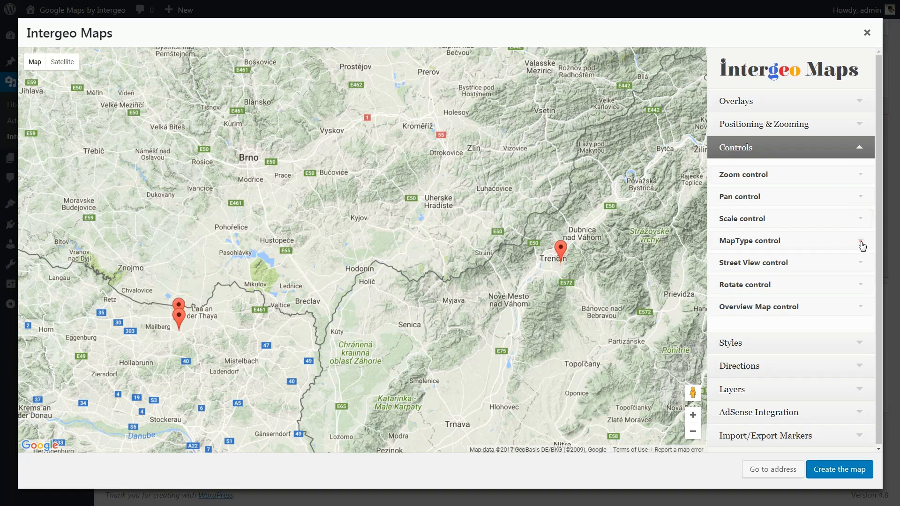
{"action": "left_click", "coordinate": [860, 262]}
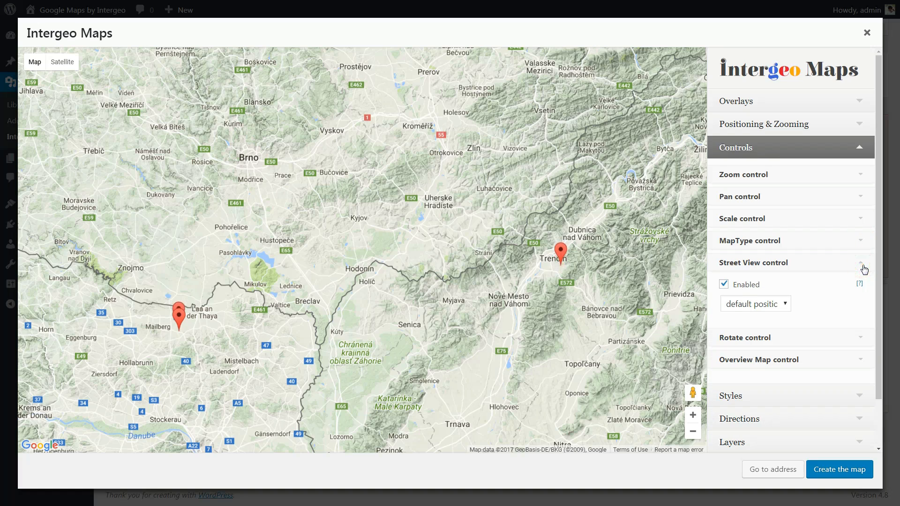
{"action": "left_click", "coordinate": [862, 262]}
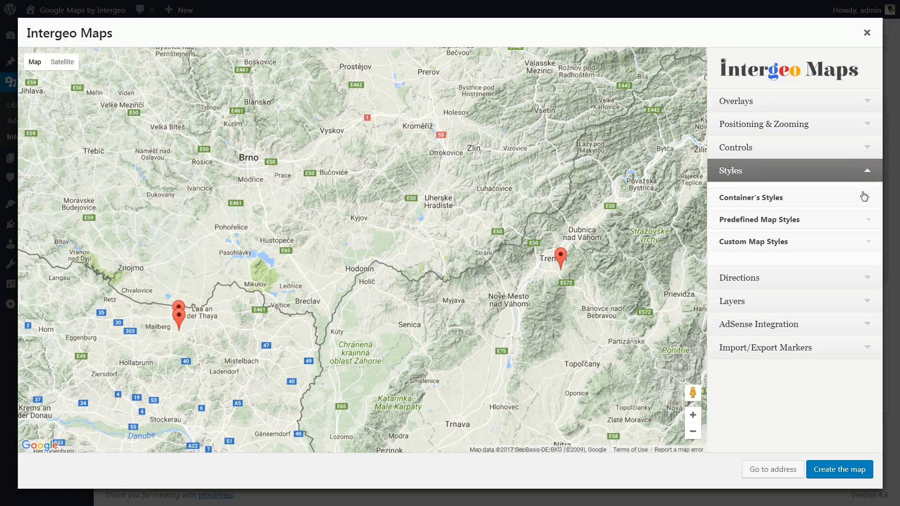
Browse the predefined map style thumbnails down to the Directions section
{"action": "left_click", "coordinate": [866, 219]}
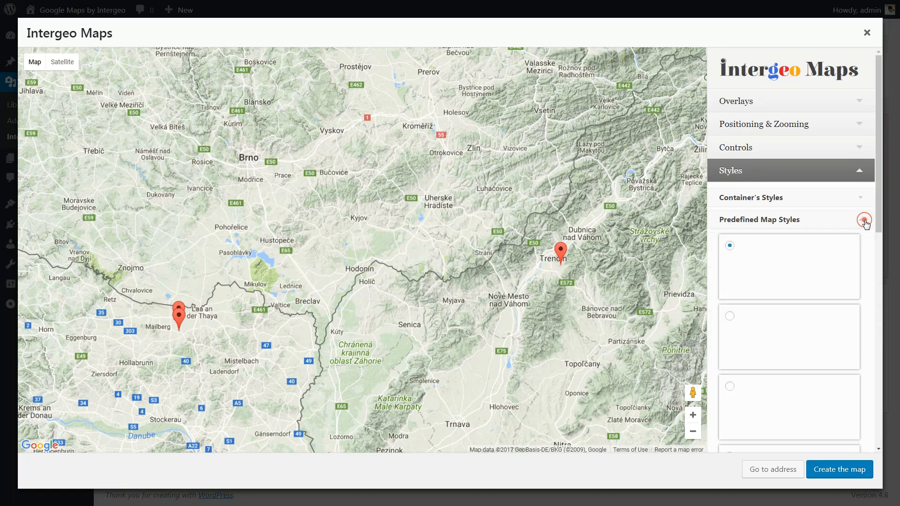
{"action": "left_click", "coordinate": [864, 219]}
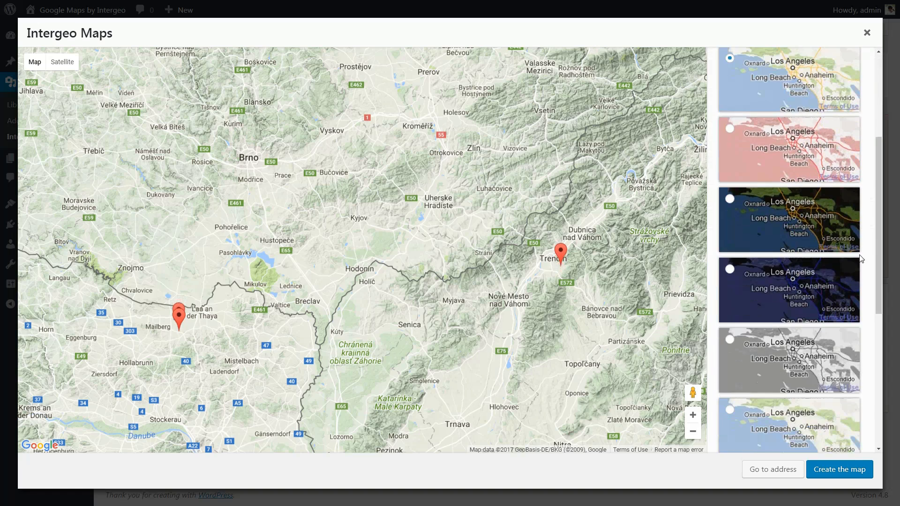
{"action": "scroll", "scroll_direction": "down", "scroll_amount": 3}
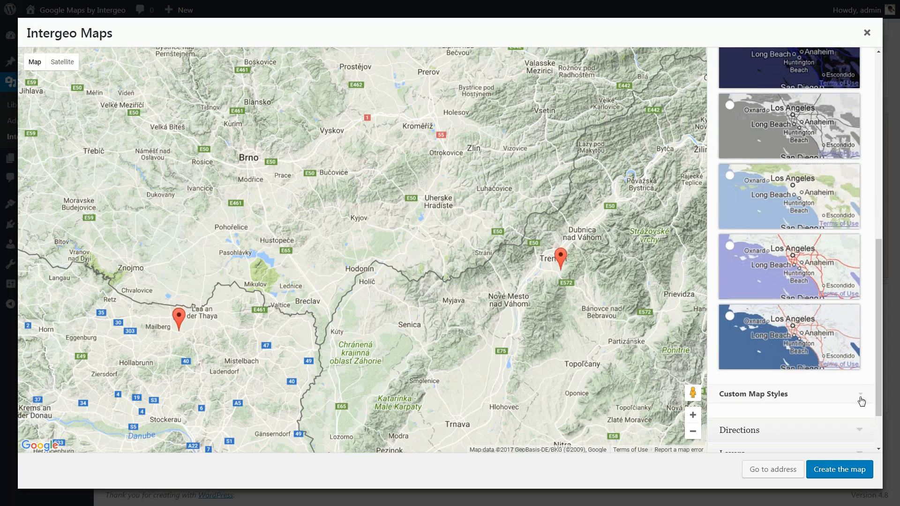
{"action": "scroll", "scroll_direction": "down", "scroll_amount": 3}
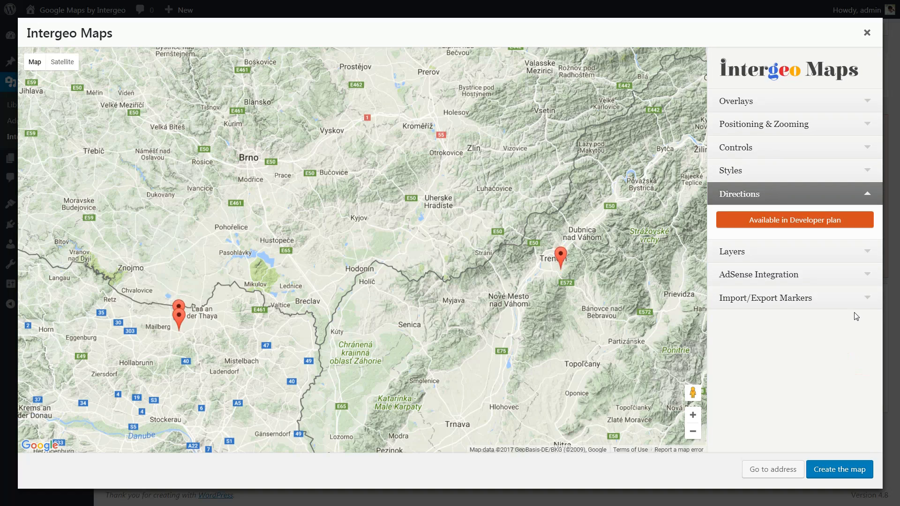
Check the Layers and Import/Export Markers sections, which need paid plans
{"action": "left_click", "coordinate": [793, 251]}
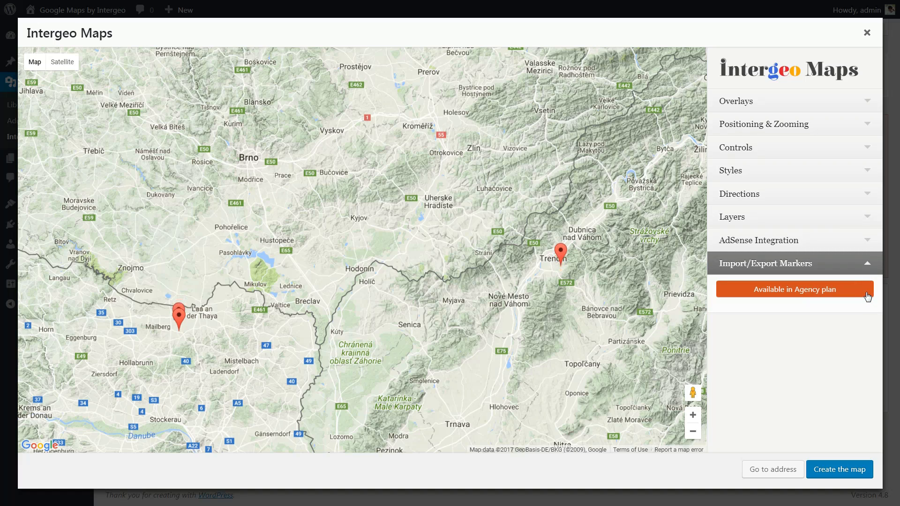
{"action": "mouse_move", "coordinate": [826, 434]}
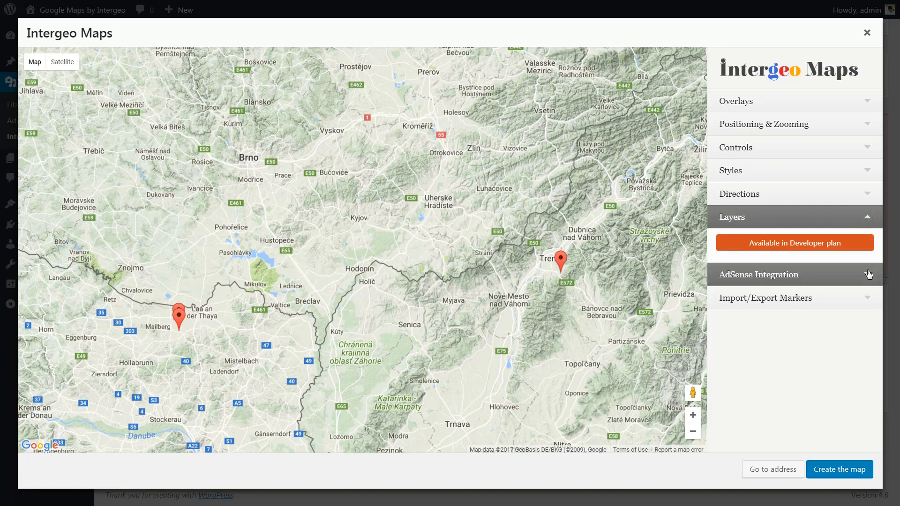
{"action": "left_click", "coordinate": [764, 297]}
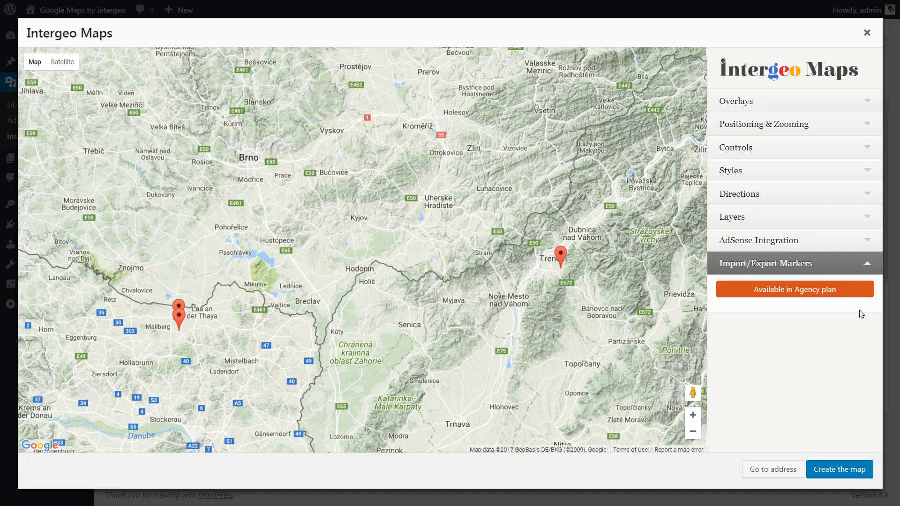
{"action": "mouse_move", "coordinate": [862, 346]}
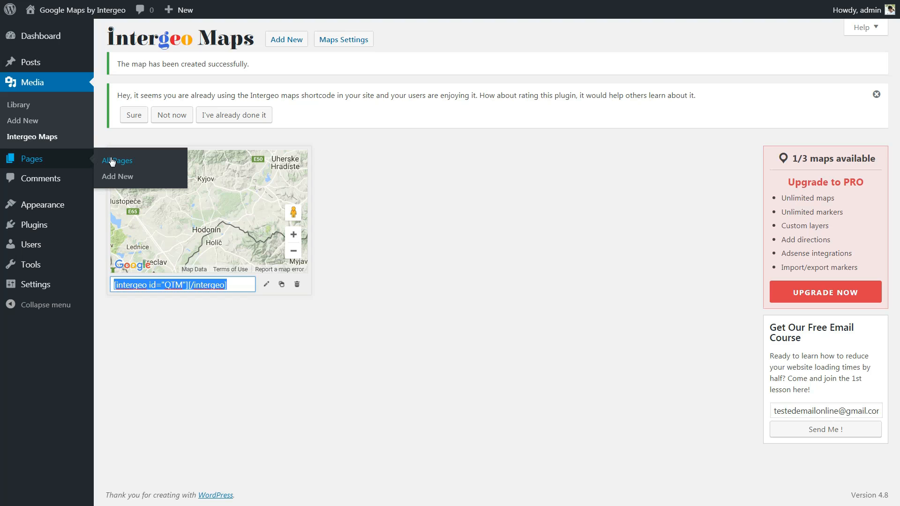
Replace the Contact page's map shortcode id with QTM, update the page and view it
{"action": "left_click", "coordinate": [116, 160]}
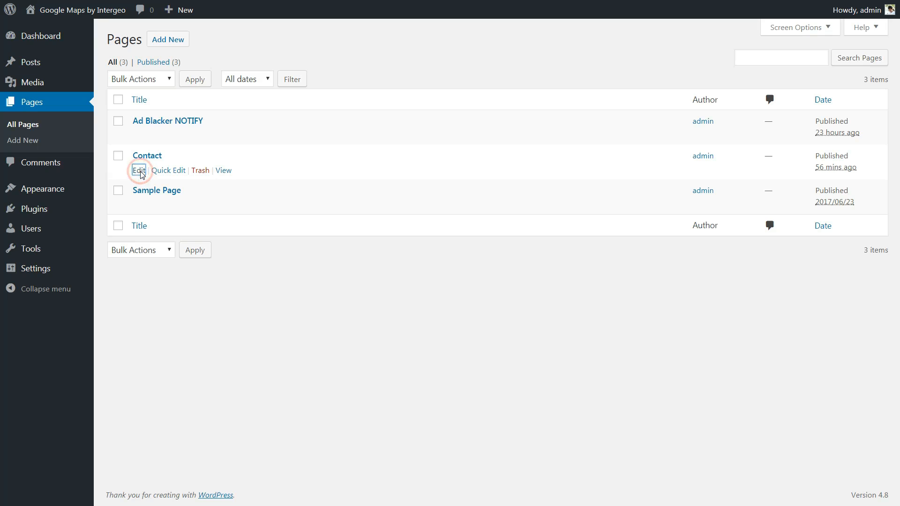
{"action": "left_click", "coordinate": [139, 171]}
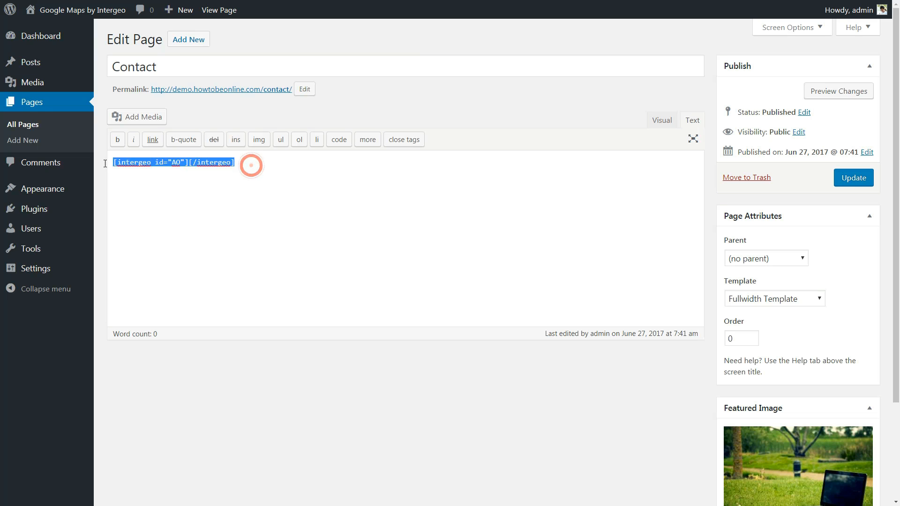
{"action": "type", "text": "QTM"}
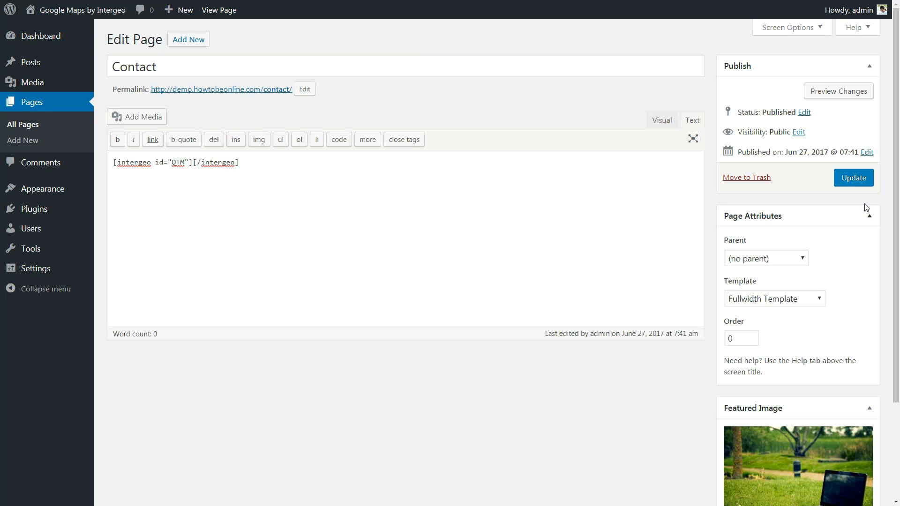
{"action": "left_click", "coordinate": [852, 177]}
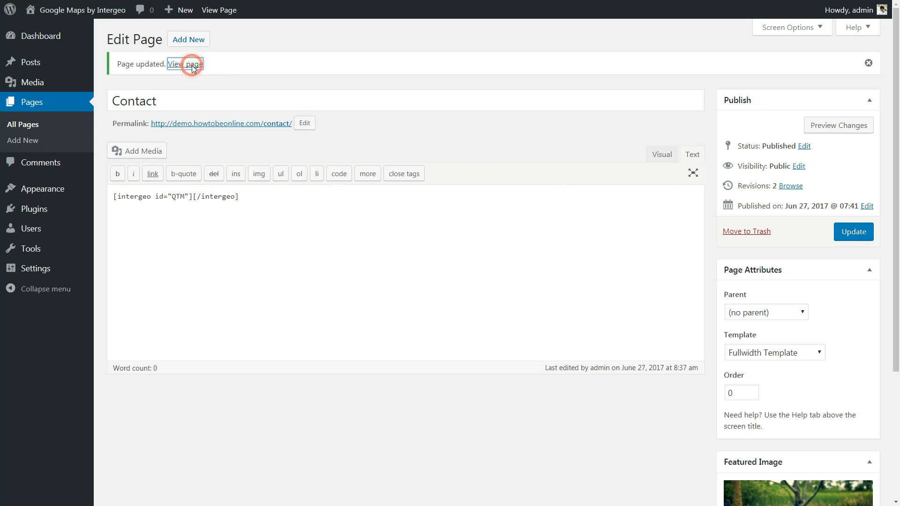
{"action": "left_click", "coordinate": [185, 63]}
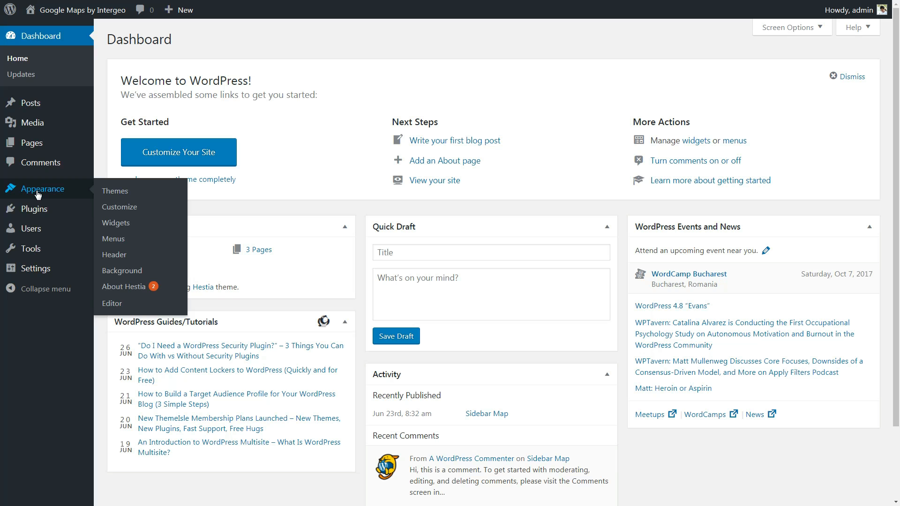
Paste the Intergeo map shortcode into the Sidebar's Text widget and save it
{"action": "left_click", "coordinate": [116, 223]}
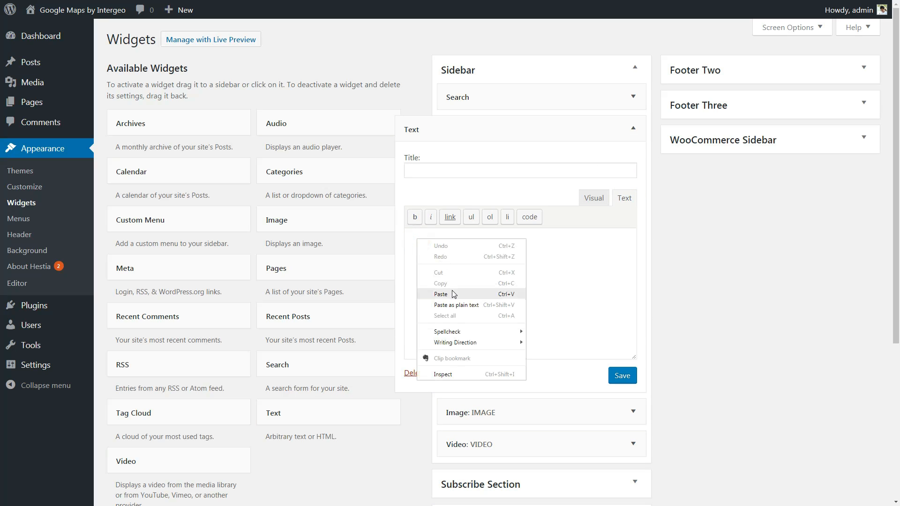
{"action": "left_click", "coordinate": [440, 294]}
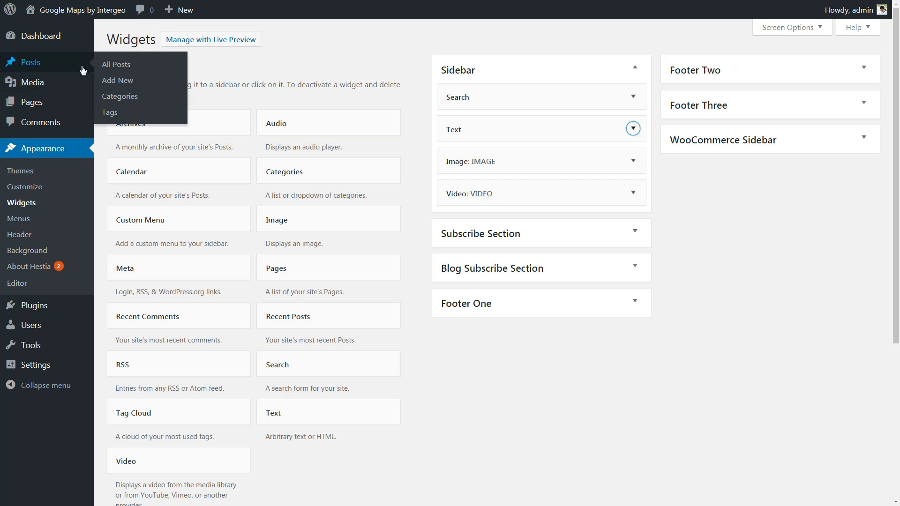
View the Sidebar Map post on the live site with the Google map in its sidebar
{"action": "left_click", "coordinate": [117, 64]}
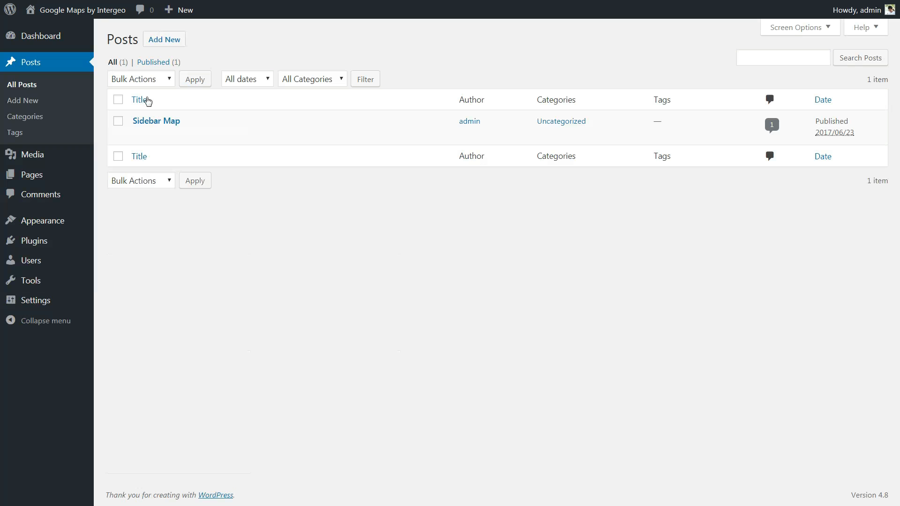
{"action": "left_click", "coordinate": [155, 121]}
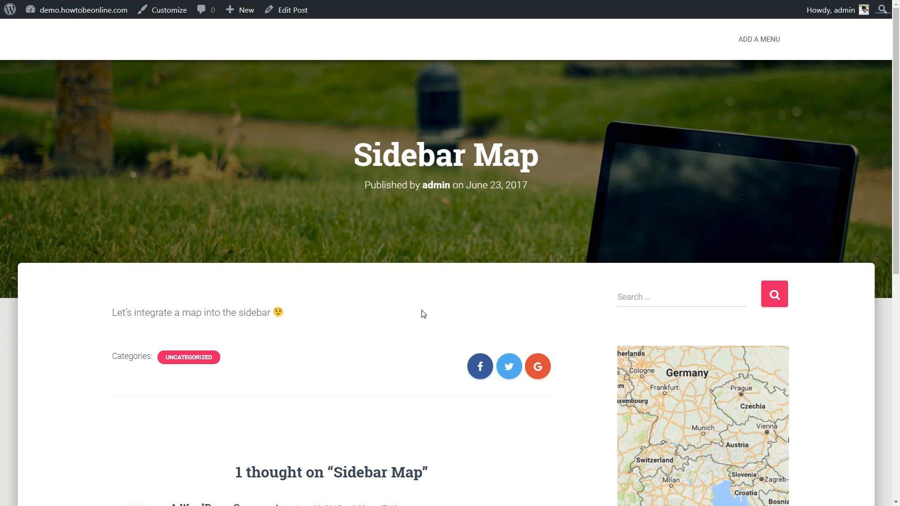
{"action": "scroll", "scroll_direction": "down", "scroll_amount": 3}
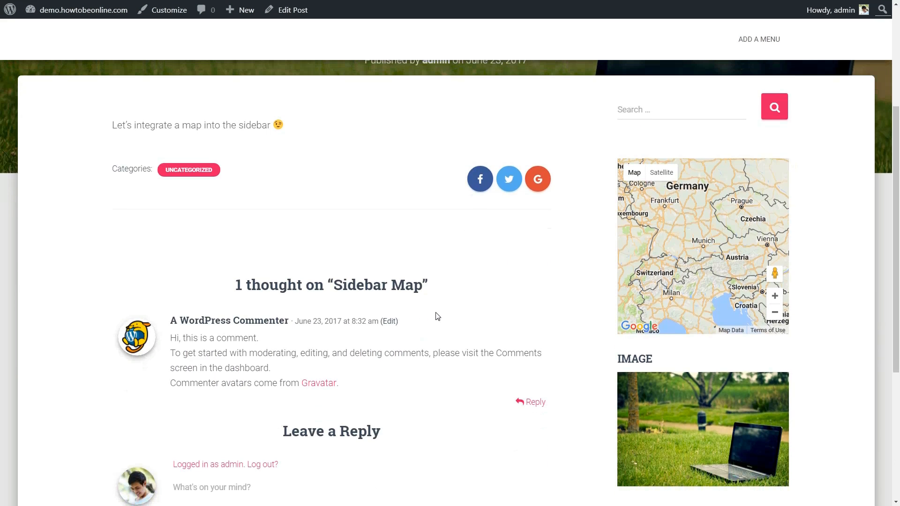